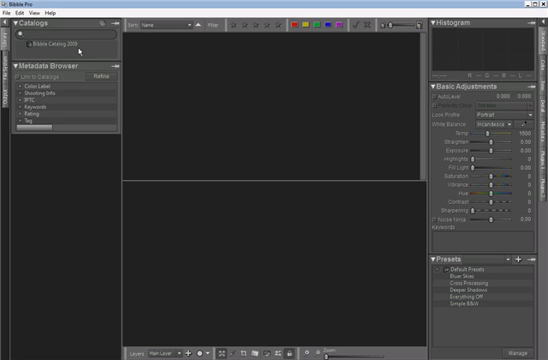
# Show the Austin folder's NEF photos as thumbnails from the File System tab
pyautogui.click(6, 110)
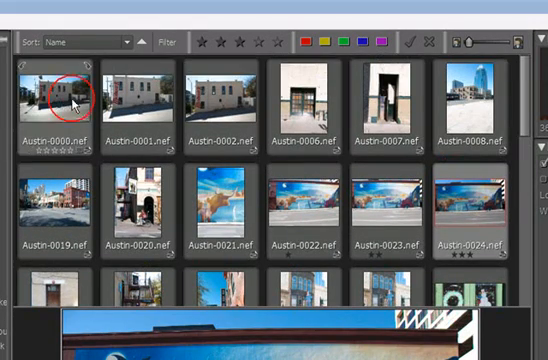
pyautogui.click(203, 40)
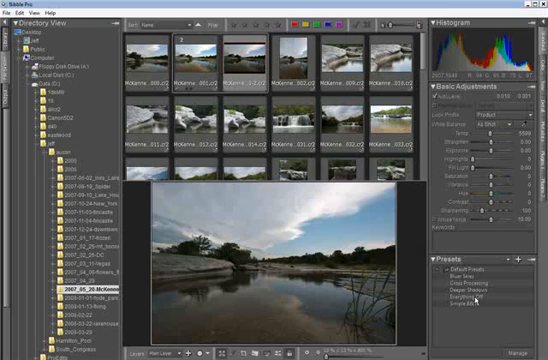
# Apply the Simple B&W preset to the river landscape photo
pyautogui.click(488, 296)
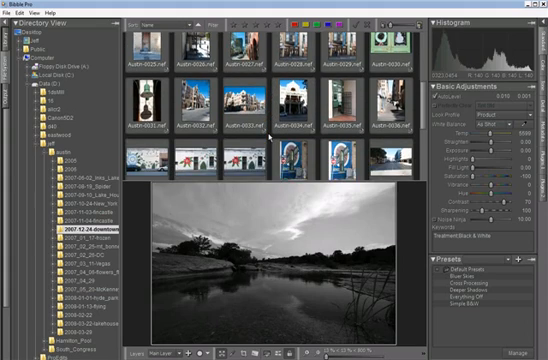
# Preview Austin-0033.nef and bring up the folder's import options
pyautogui.scroll(-3)
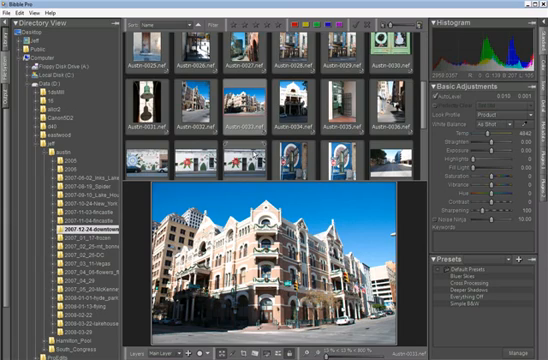
pyautogui.rightClick(73, 228)
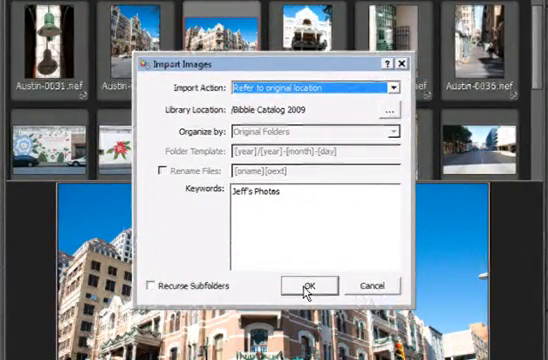
# Import the downtown photos into Bibble Catalog 2009, referring to original location
pyautogui.click(314, 286)
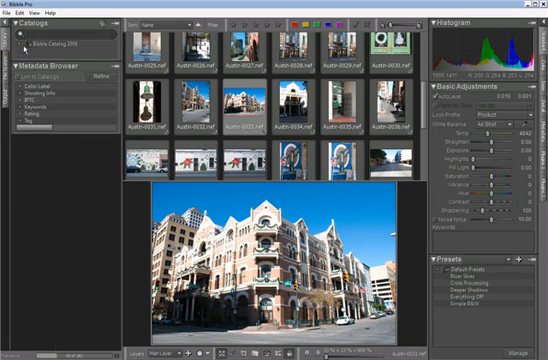
# Show the catalog's 2008-01-13-flying airplane photos from Referenced Locations
pyautogui.click(20, 44)
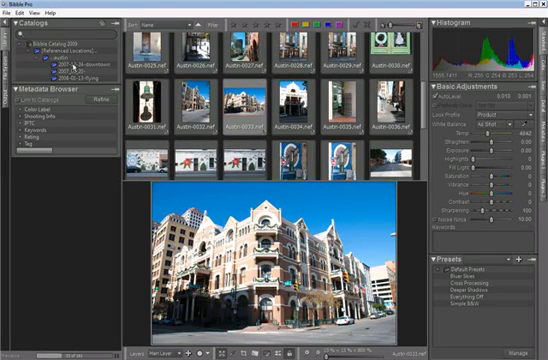
pyautogui.click(72, 76)
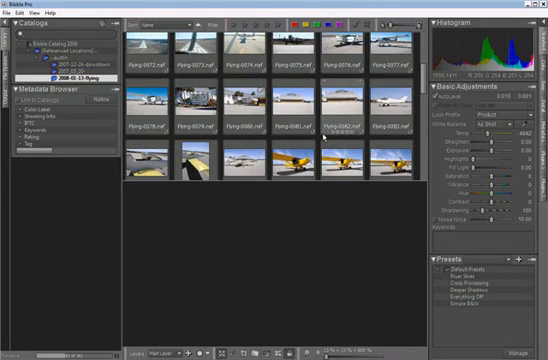
pyautogui.scroll(-3)
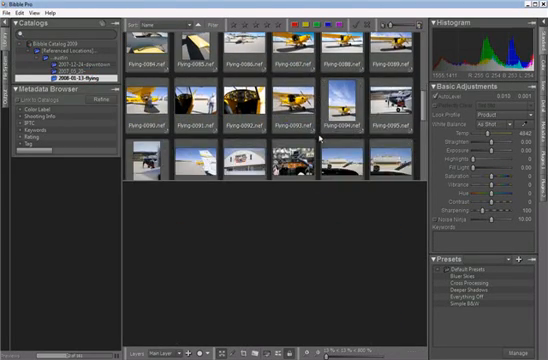
pyautogui.scroll(-3)
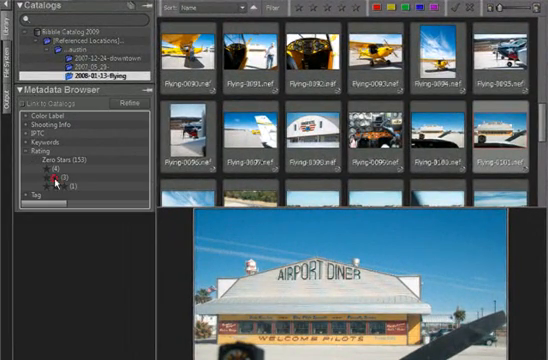
# Filter the catalog photos by a star rating in the Metadata Browser
pyautogui.click(45, 177)
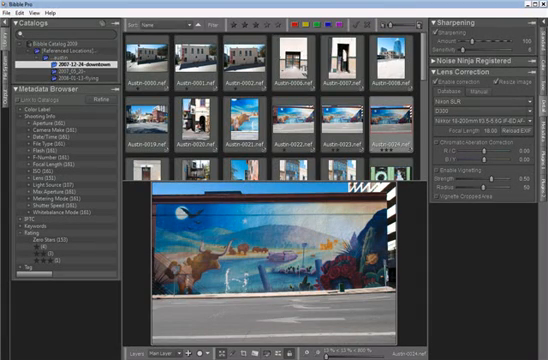
# Browse the thumbnails before opening Batch Output Settings for JPEG quality 95
pyautogui.scroll(-3)
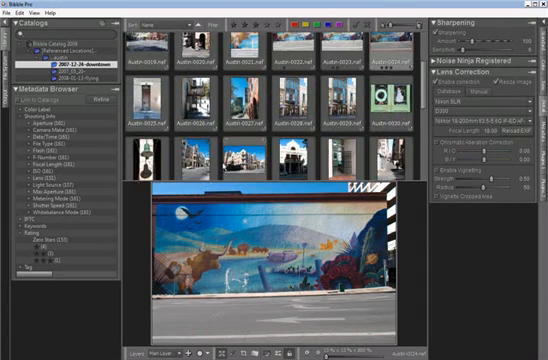
pyautogui.scroll(-3)
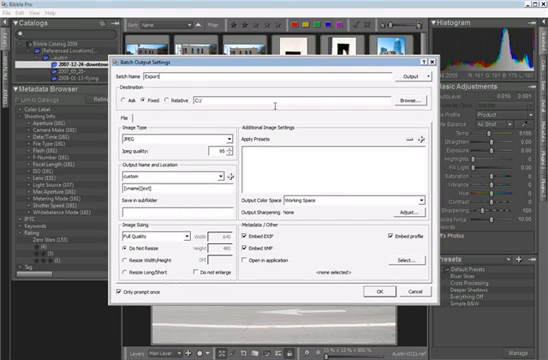
# Start the JPEG batch export and expand the austin folder's dated subfolders
pyautogui.click(406, 92)
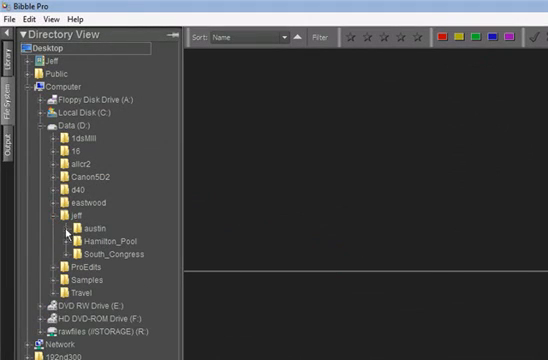
pyautogui.click(63, 230)
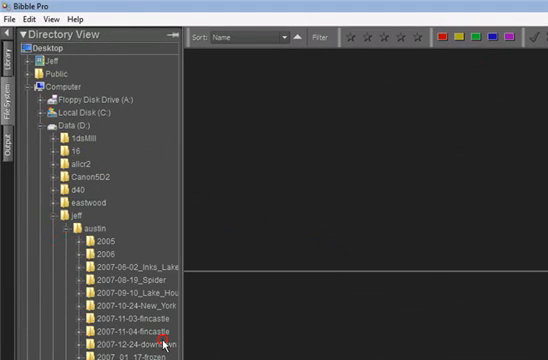